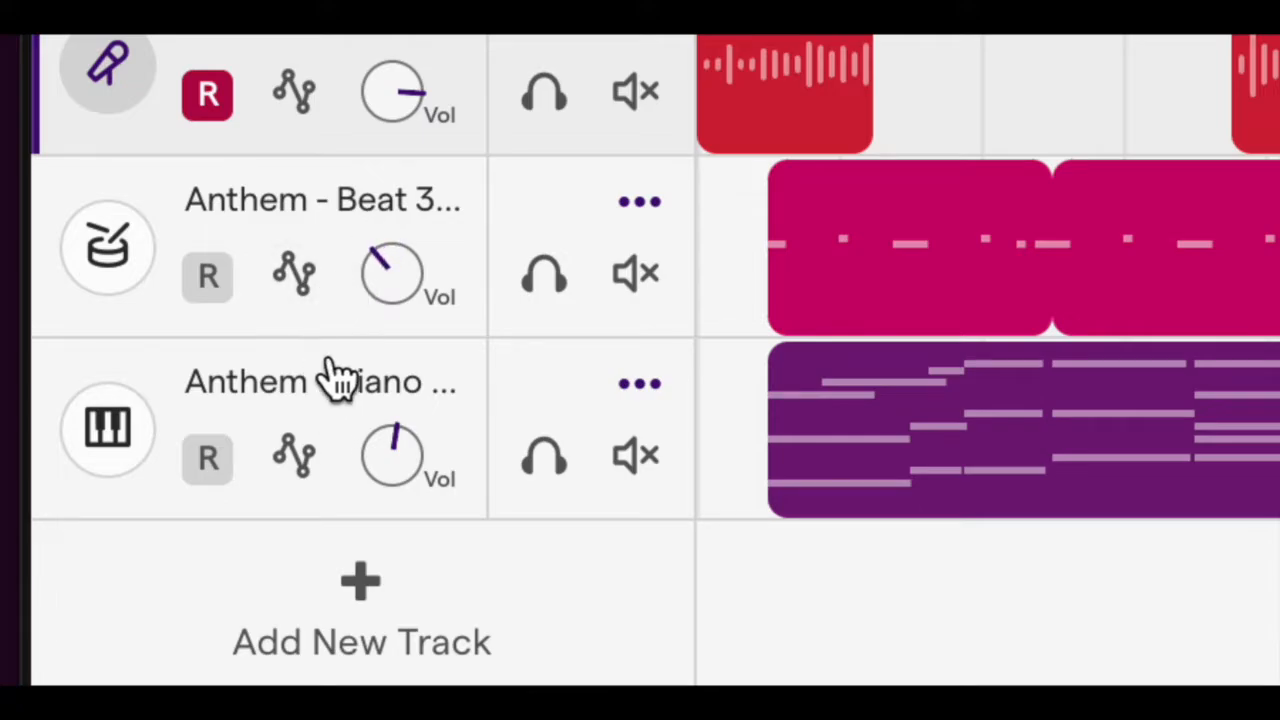
Select the Anthem - Beat 3 drum track for editing.
click(900, 250)
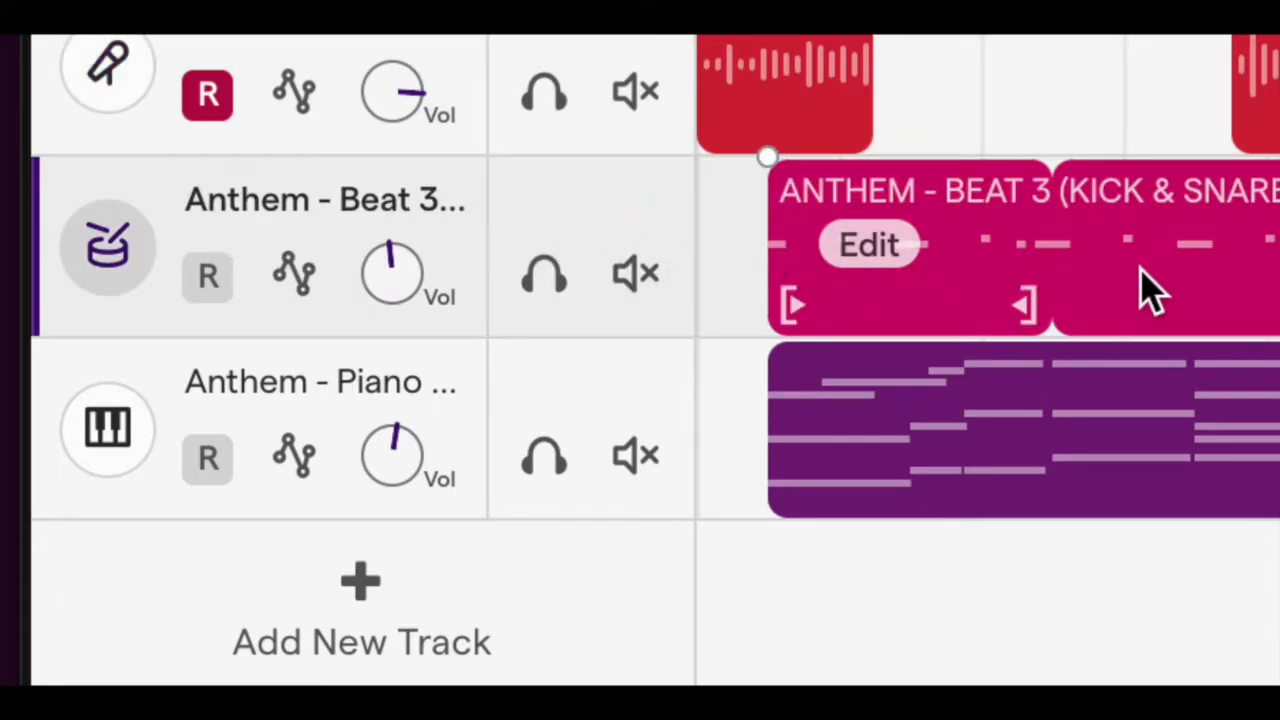
mouse_move(776, 264)
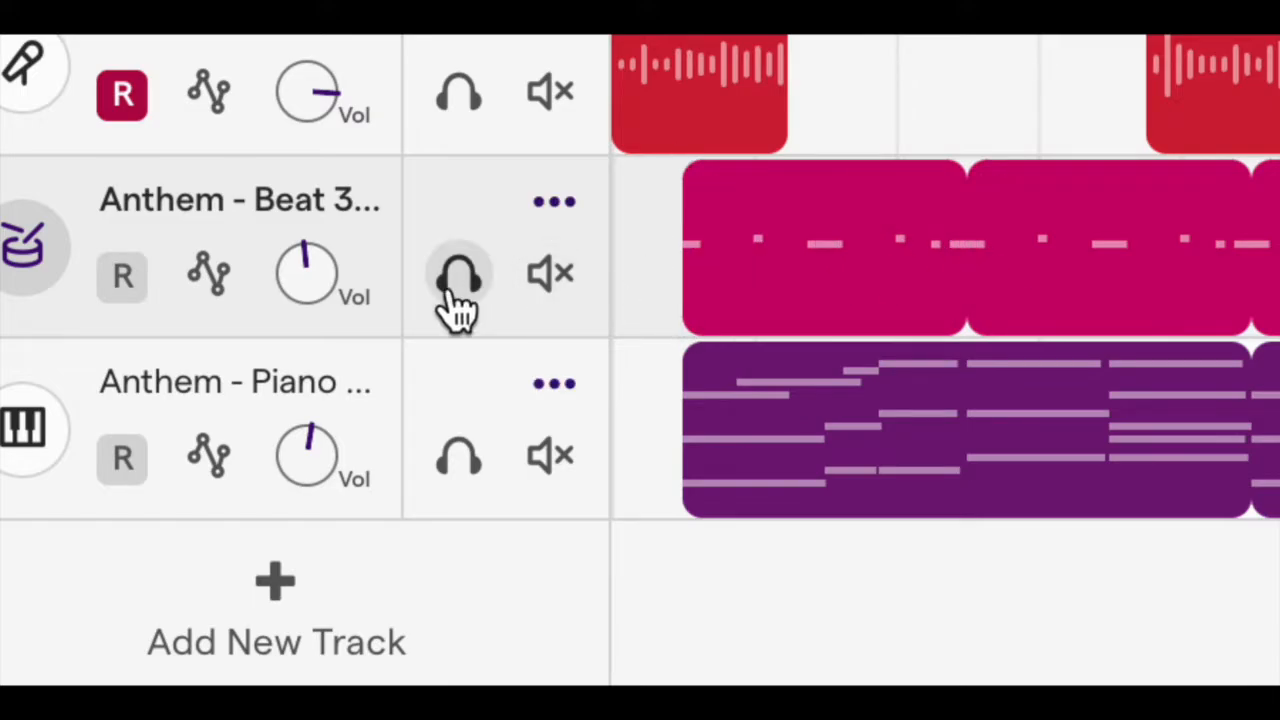
mouse_move(208, 276)
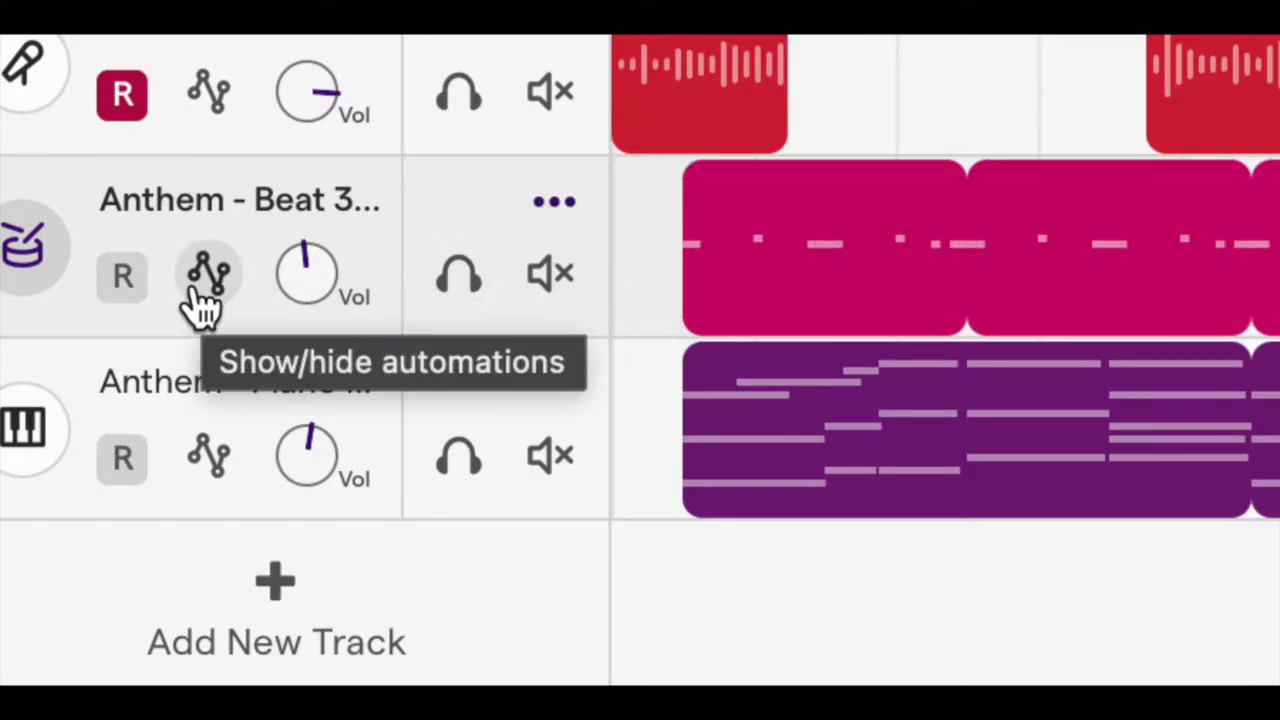
Reveal the beat track's automations and add a volume automation lane.
click(208, 276)
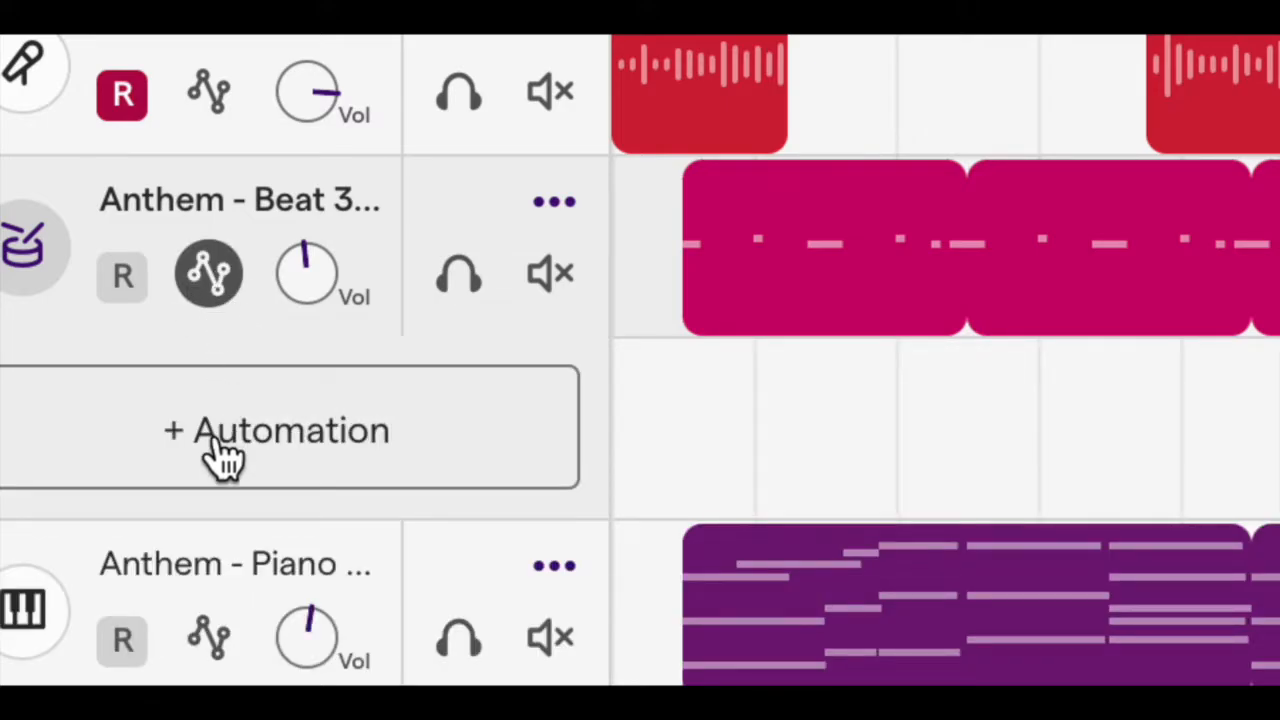
click(276, 430)
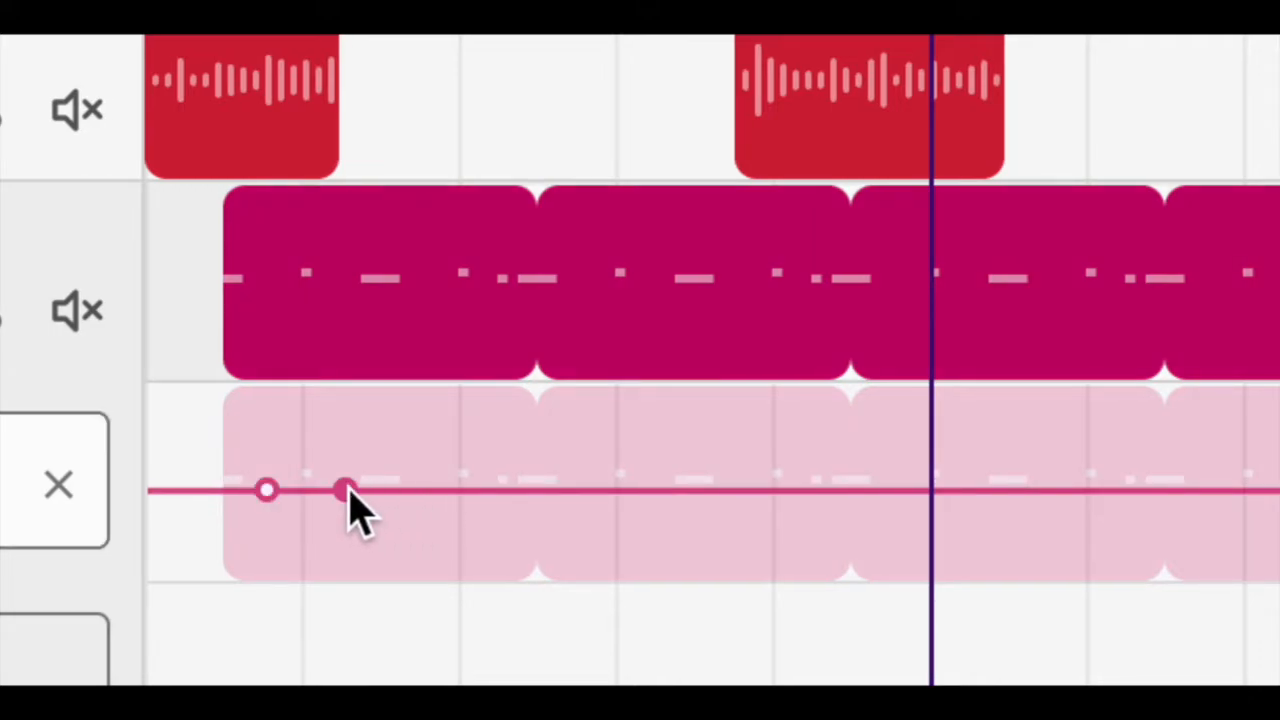
Shape the volume curve: fade in from low, peak, dip, then climb high again.
drag(344, 490, 264, 570)
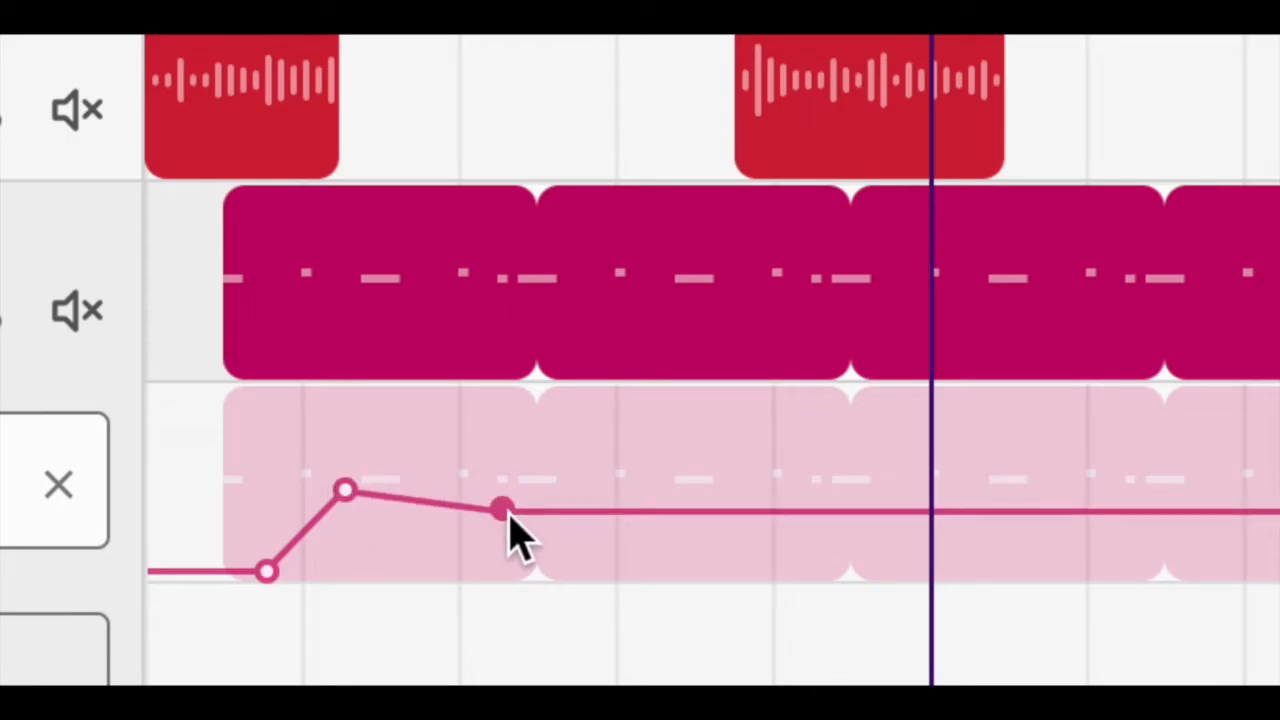
drag(500, 504, 580, 444)
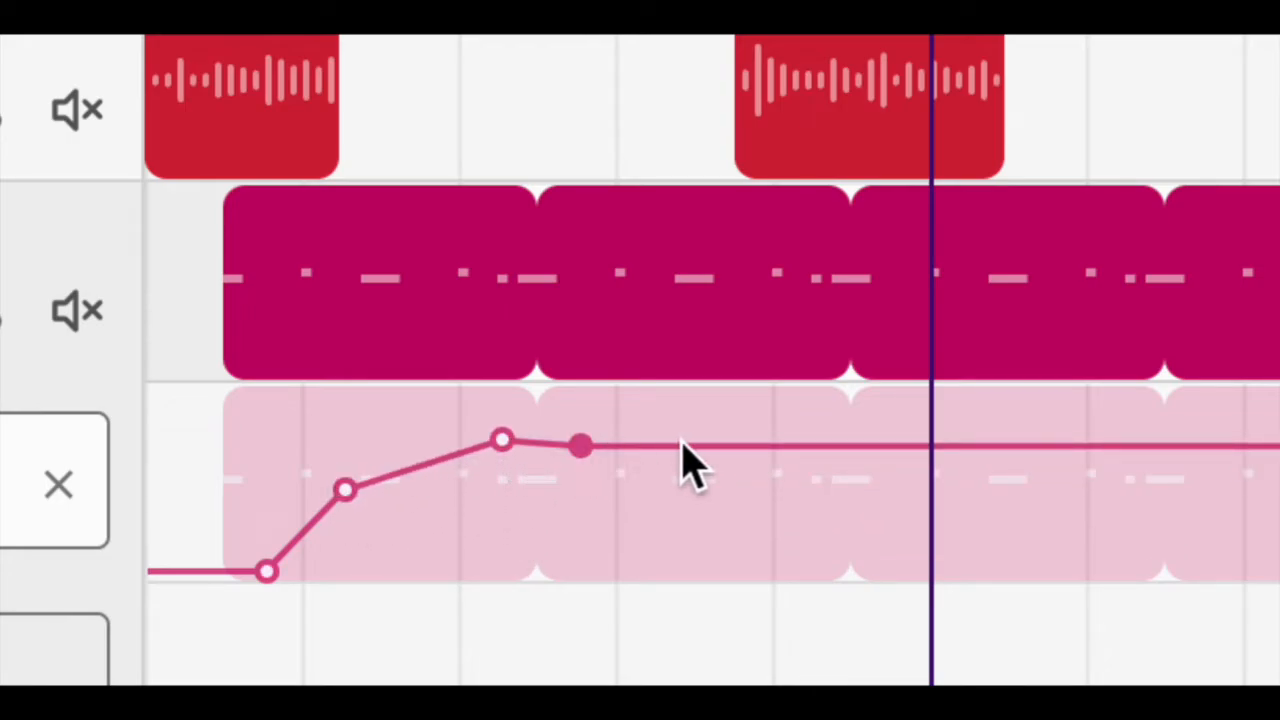
drag(580, 444, 696, 540)
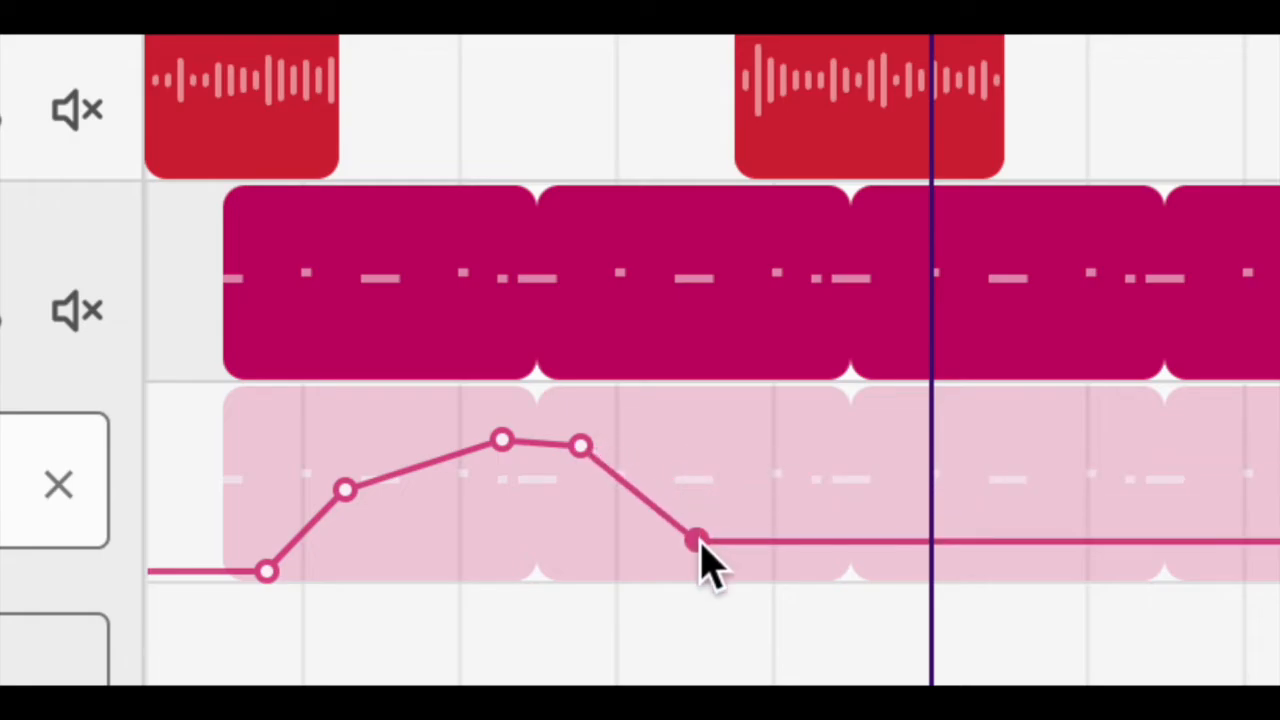
drag(696, 540, 892, 504)
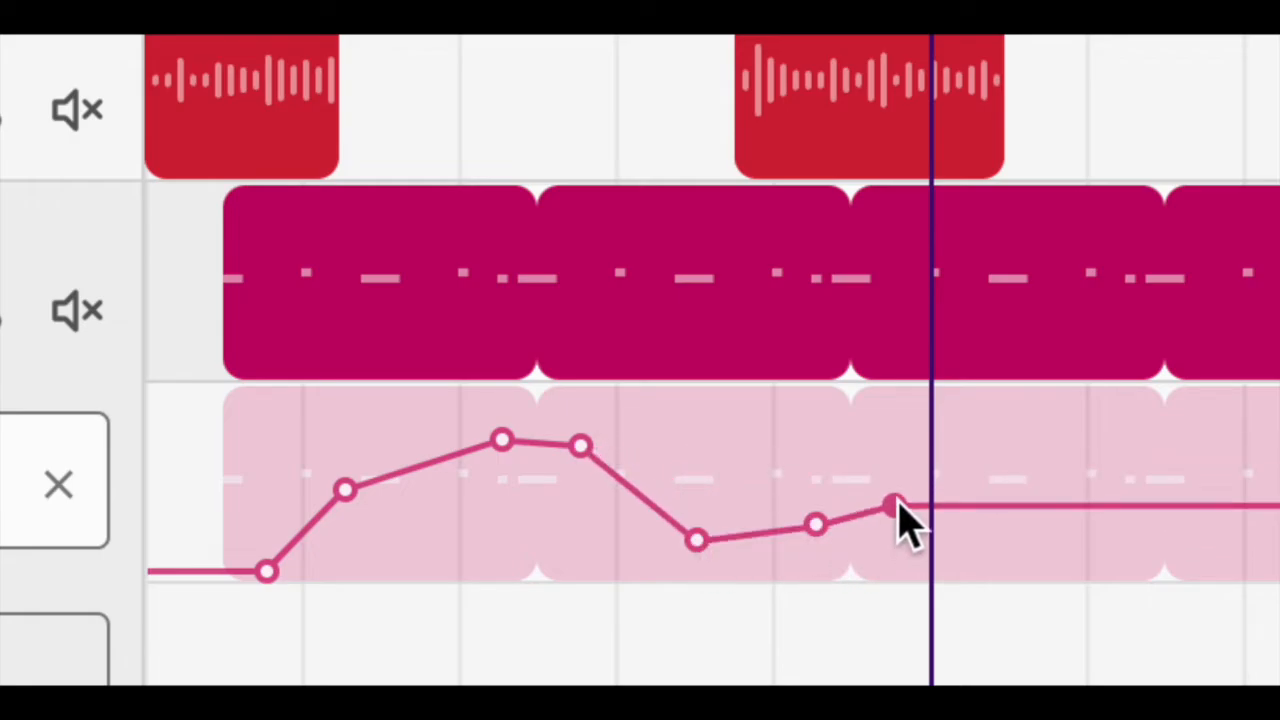
drag(892, 504, 892, 440)
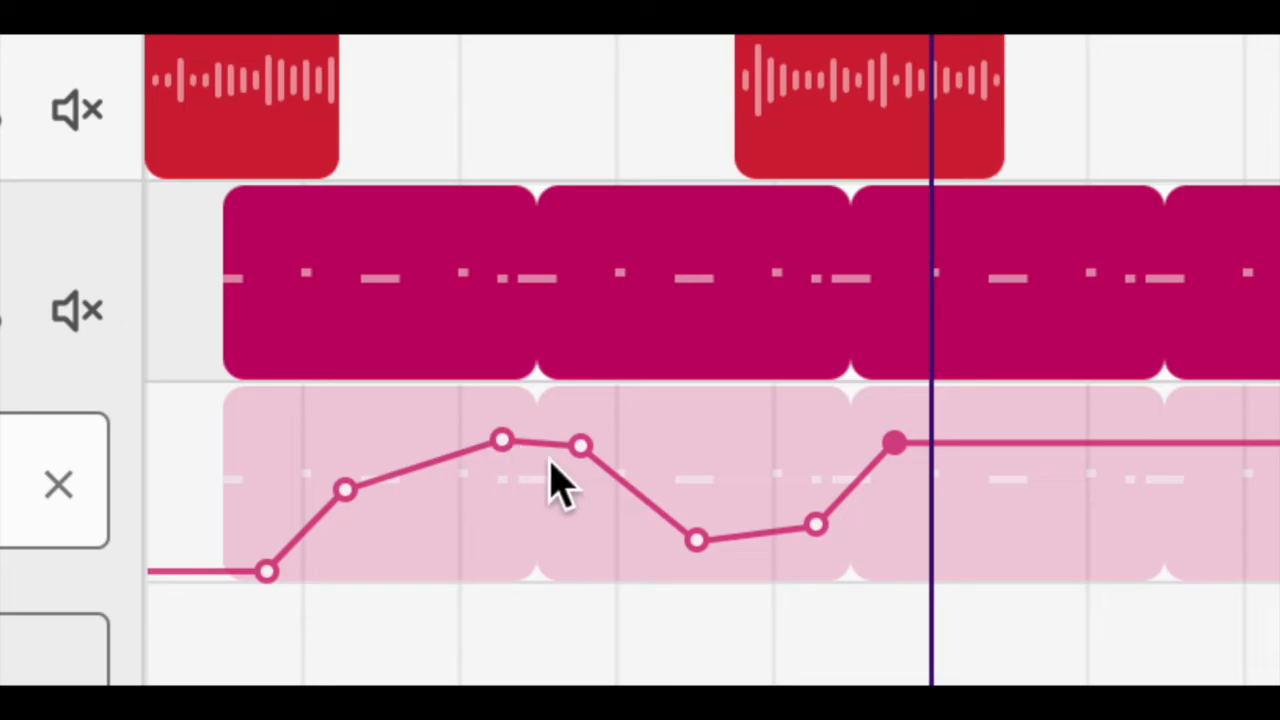